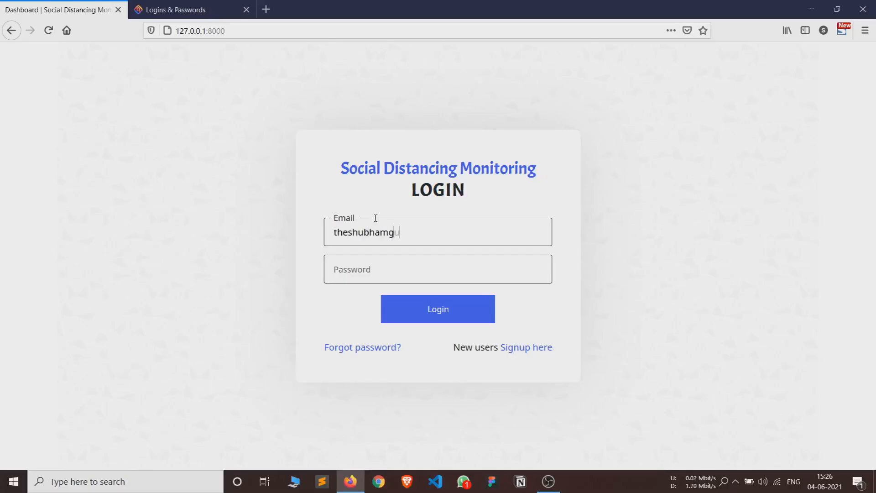
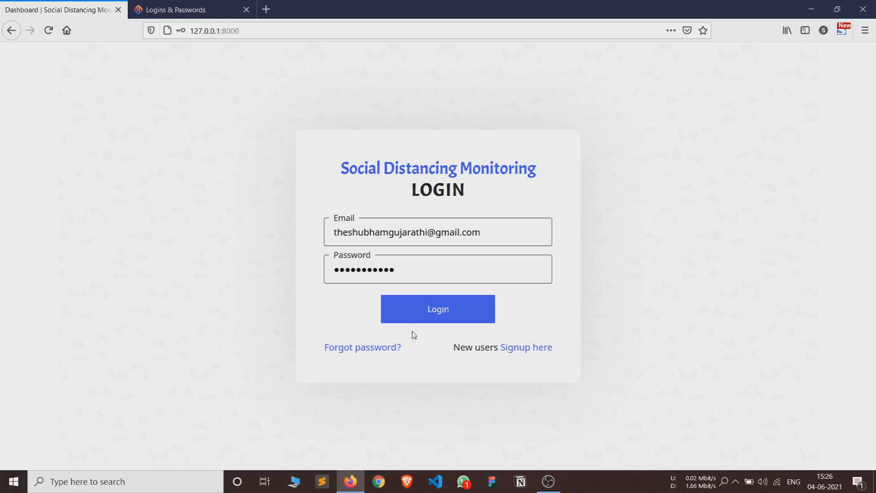
{"action": "left_click", "coordinate": [437, 308]}
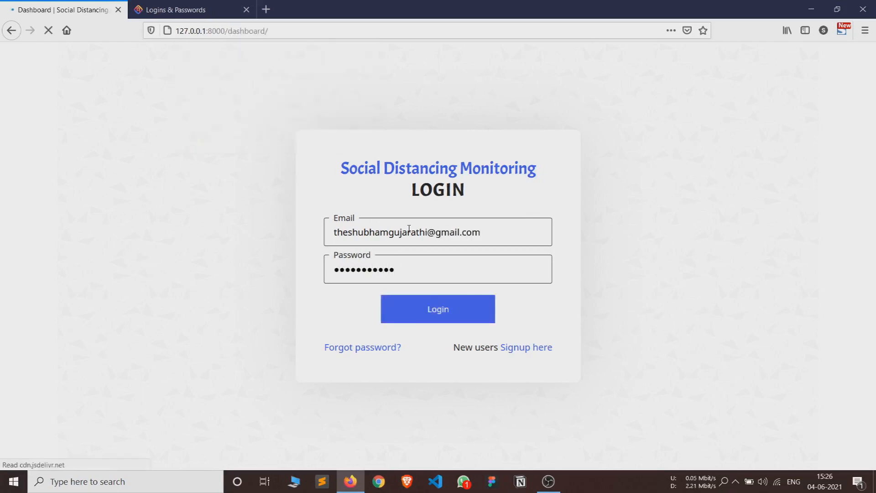
{"action": "left_click", "coordinate": [437, 309]}
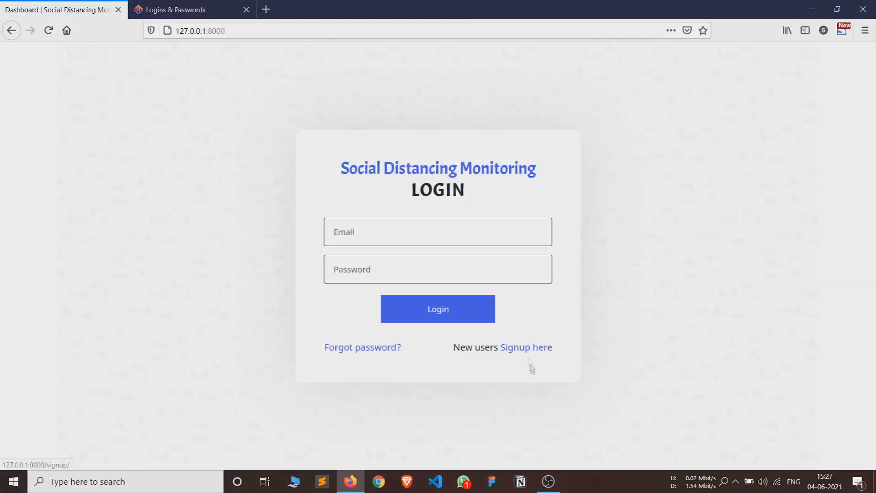
{"action": "left_click", "coordinate": [525, 347]}
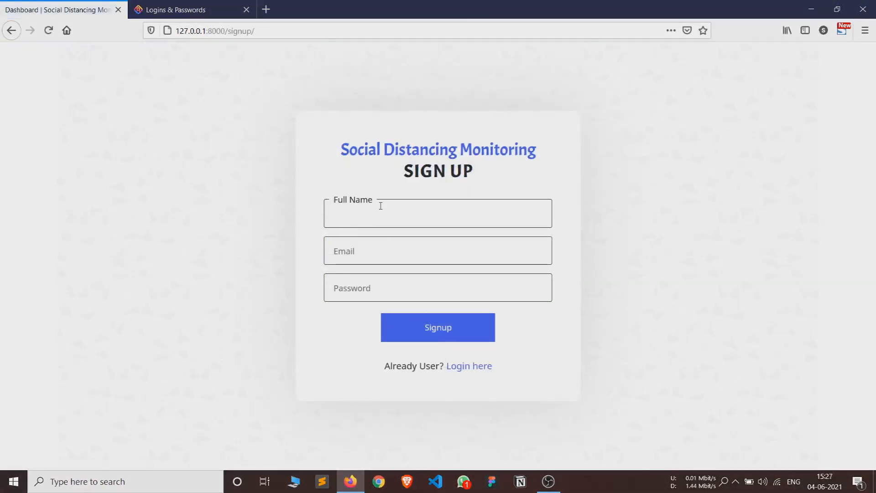
{"action": "type", "text": "Shubham"}
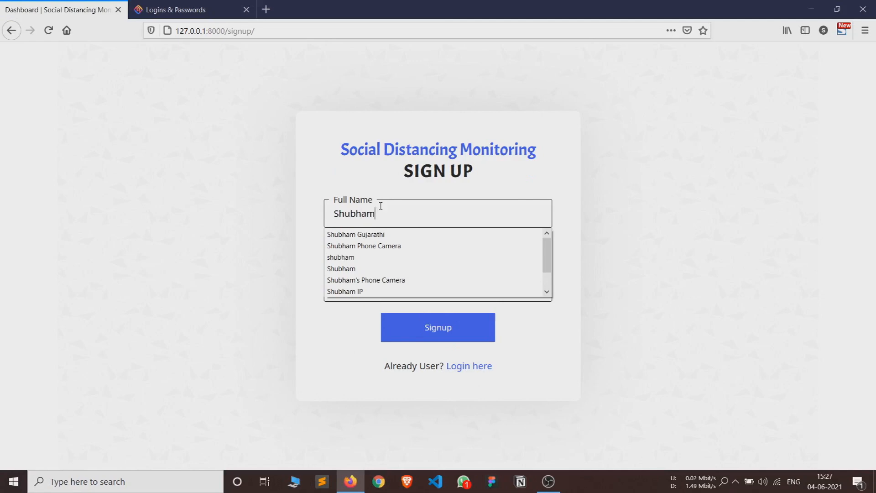
{"action": "left_click", "coordinate": [355, 234]}
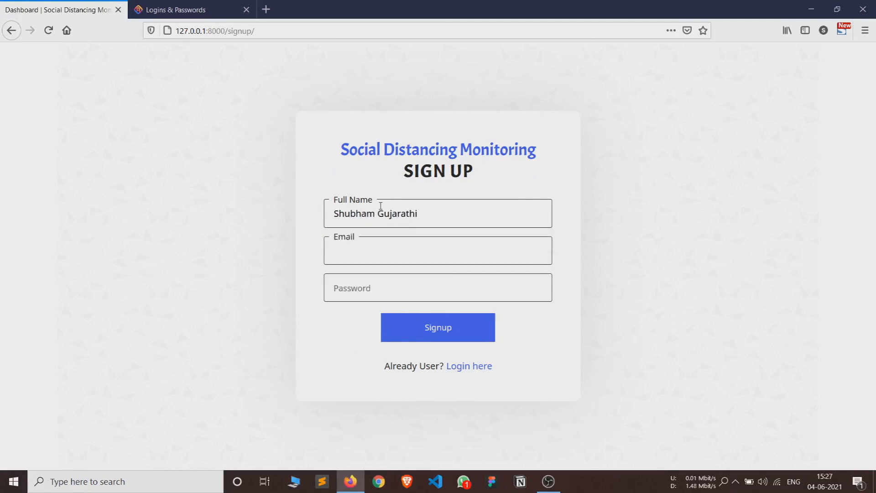
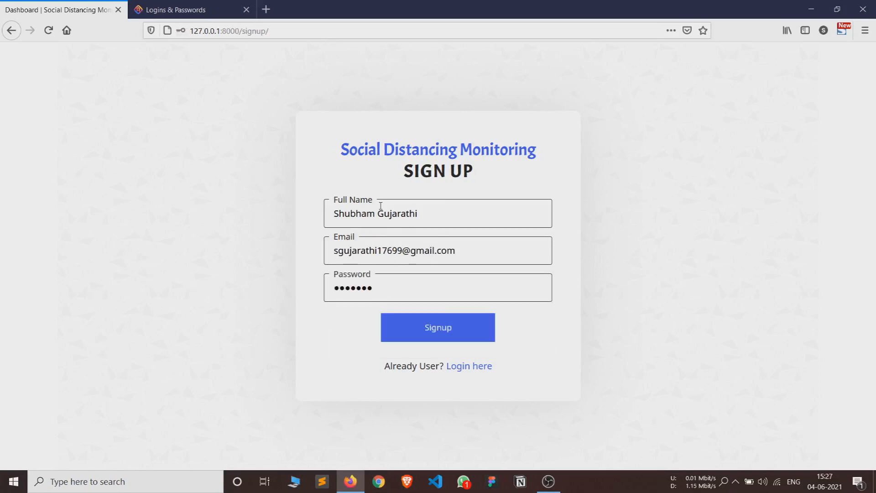
{"action": "left_click", "coordinate": [437, 327]}
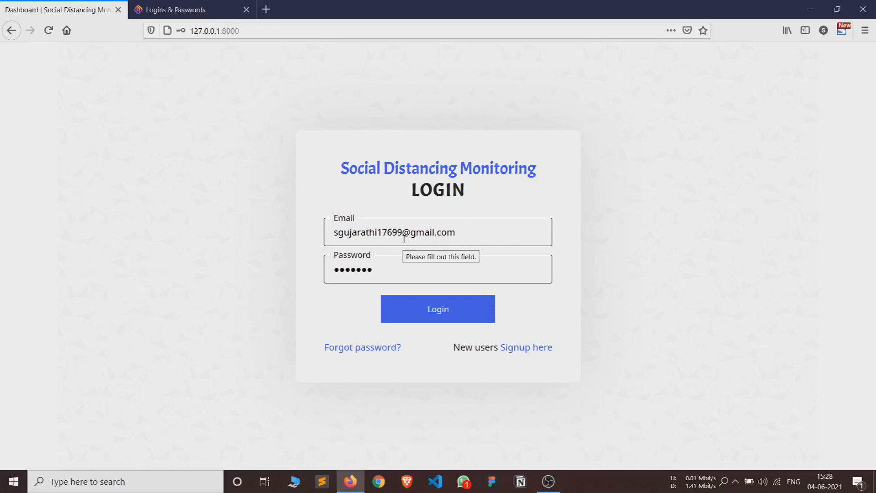
- Log in with the new account's email and password to reach the dashboard
{"action": "left_click", "coordinate": [437, 309]}
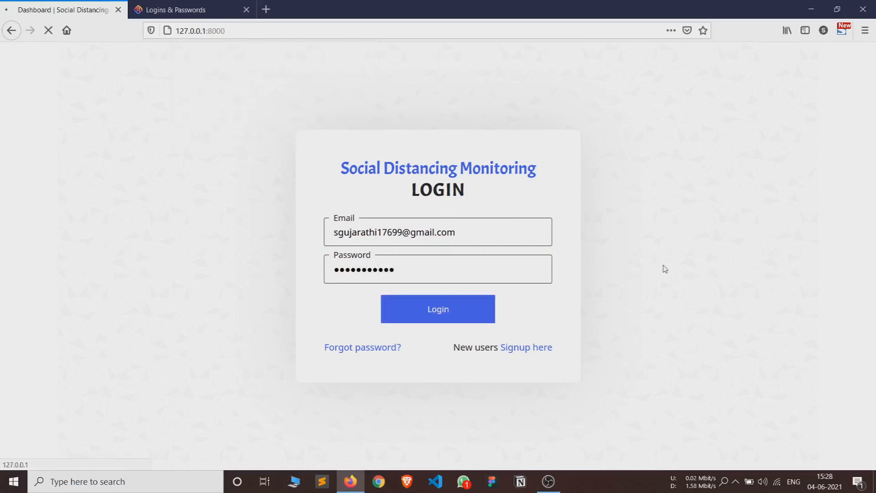
{"action": "left_click", "coordinate": [437, 308]}
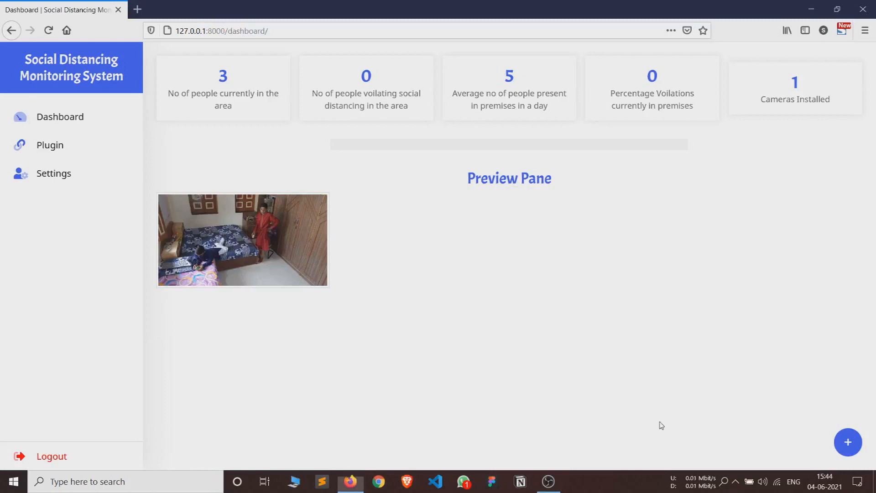
{"action": "mouse_move", "coordinate": [655, 399]}
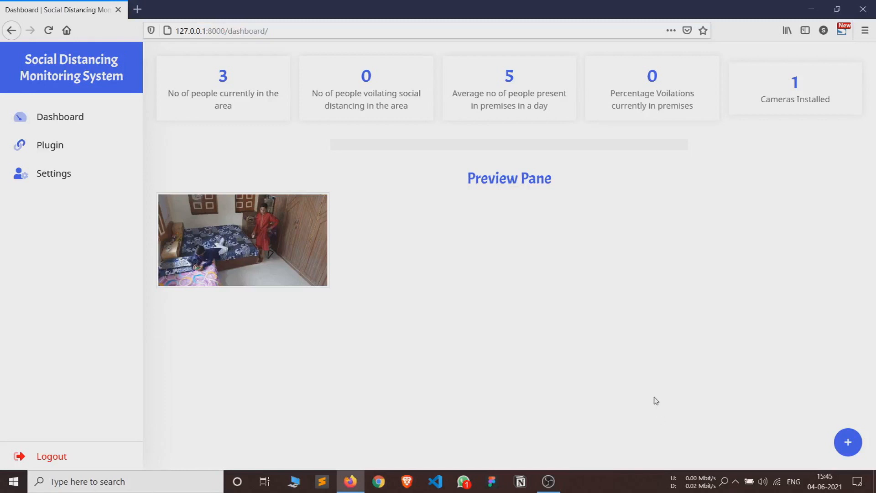
{"action": "mouse_move", "coordinate": [846, 442]}
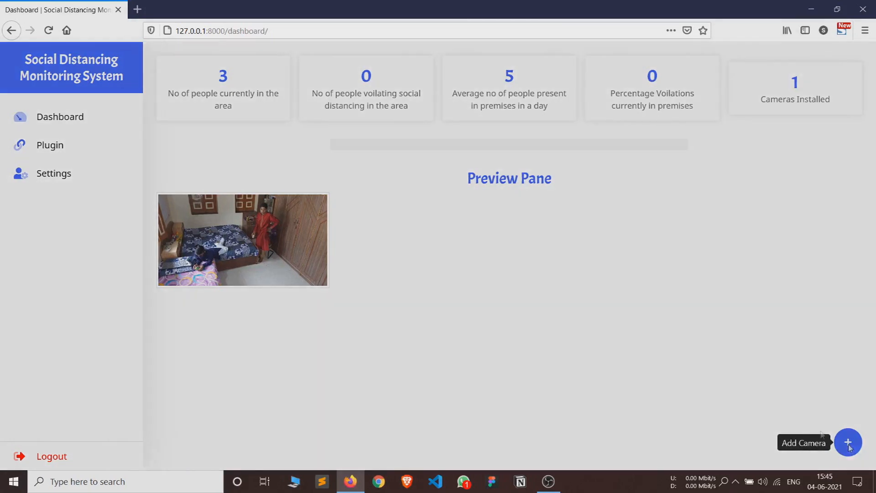
- Add a camera named My Room at 192.168.0.6:8080 and reload the dashboard to show it
{"action": "left_click", "coordinate": [848, 442]}
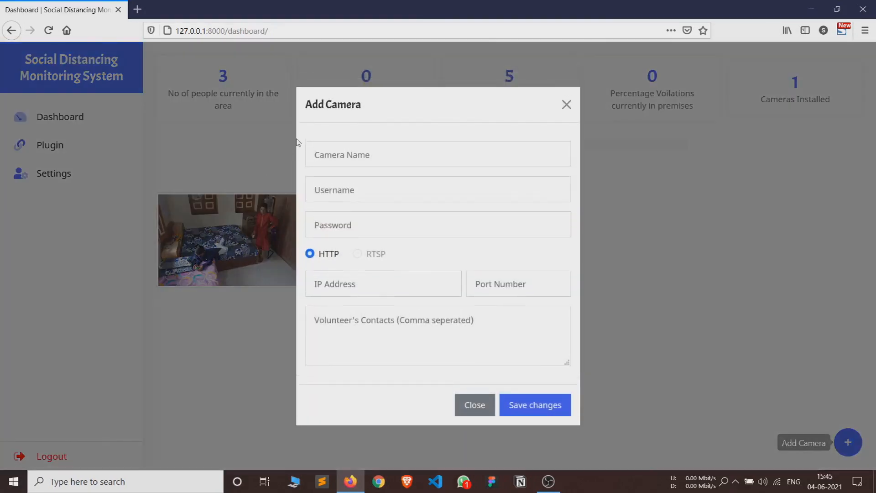
{"action": "left_click", "coordinate": [437, 154]}
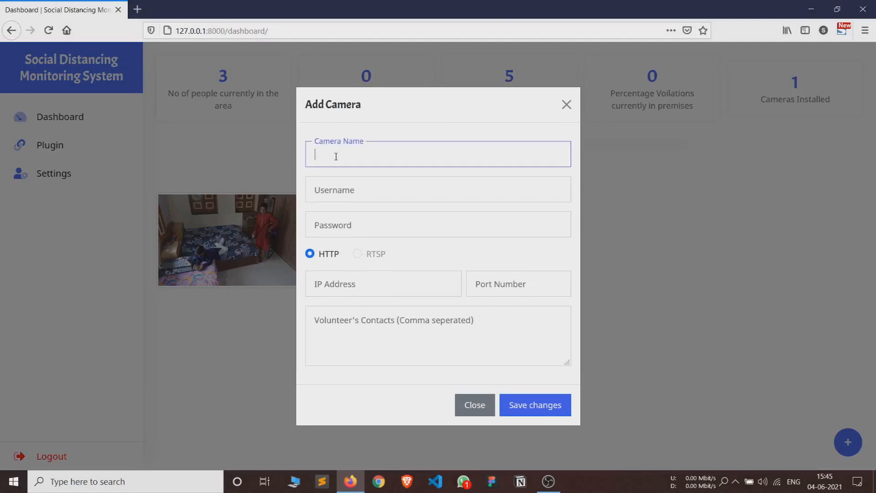
{"action": "type", "text": "My Room"}
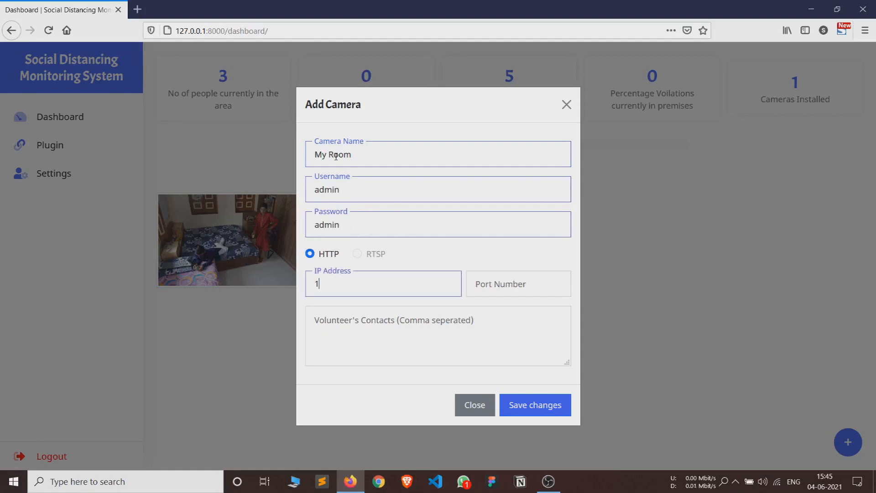
{"action": "type", "text": "92.168.0.6"}
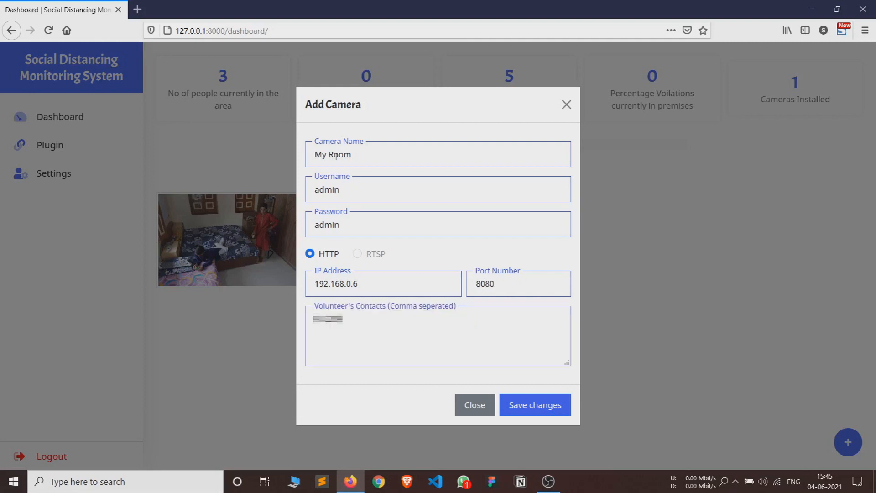
{"action": "mouse_move", "coordinate": [534, 404]}
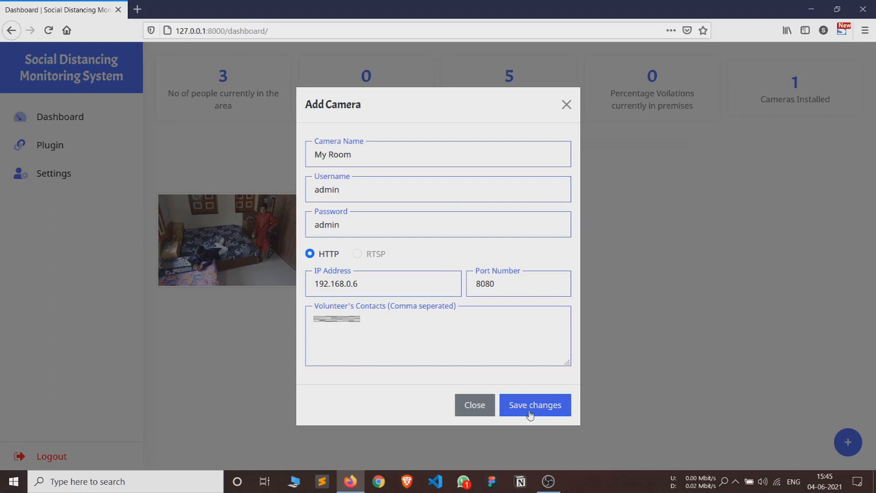
{"action": "left_click", "coordinate": [533, 404]}
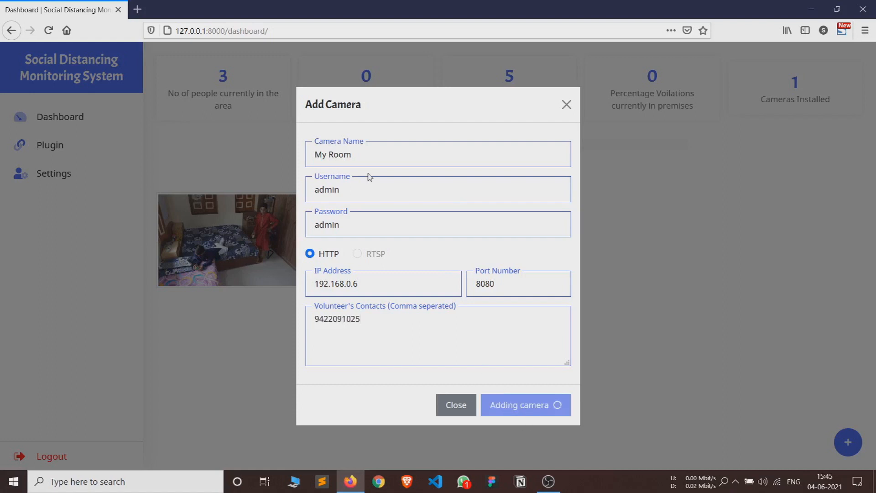
{"action": "left_click", "coordinate": [524, 404]}
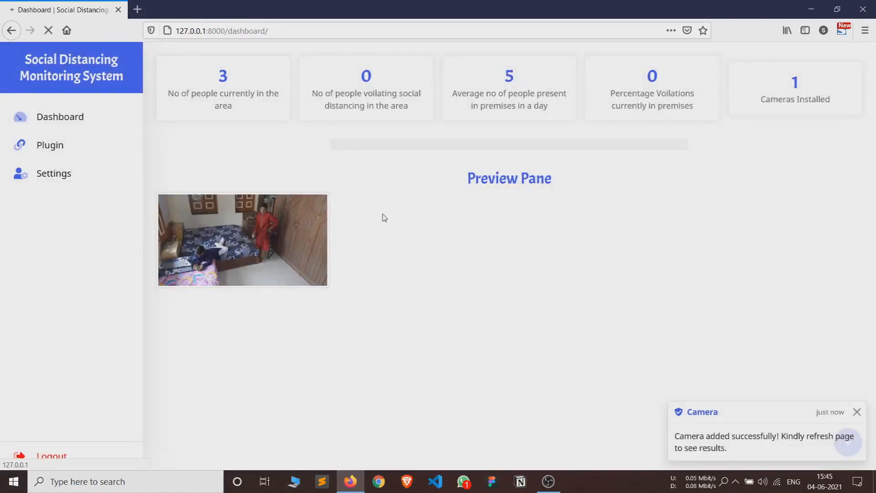
{"action": "left_click", "coordinate": [48, 30]}
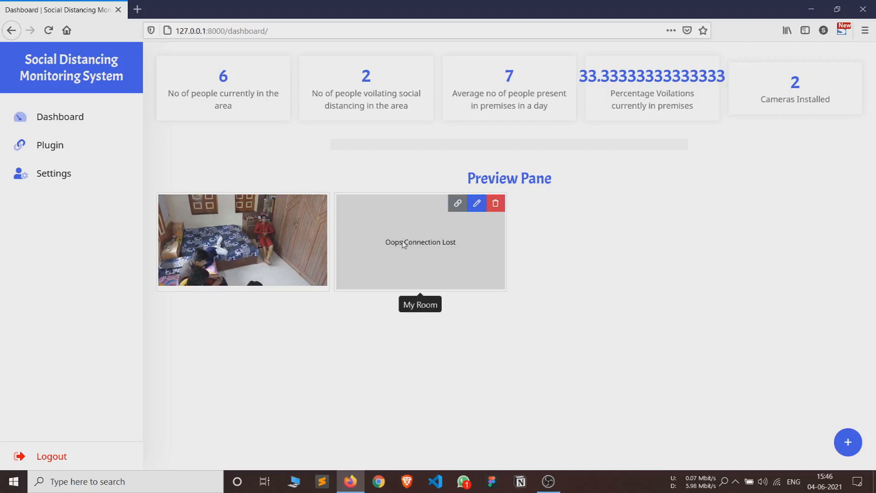
- Edit My Room's IP address, save the changes and reload the dashboard
{"action": "left_click", "coordinate": [477, 203]}
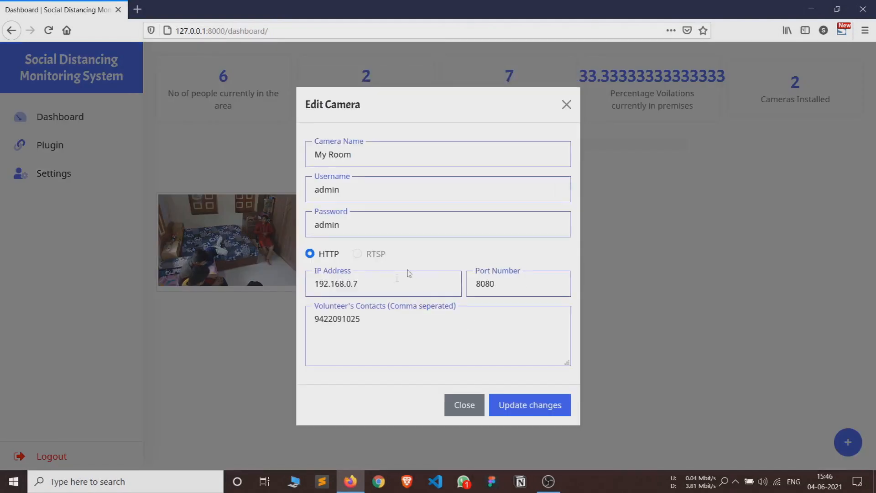
{"action": "left_click", "coordinate": [528, 404]}
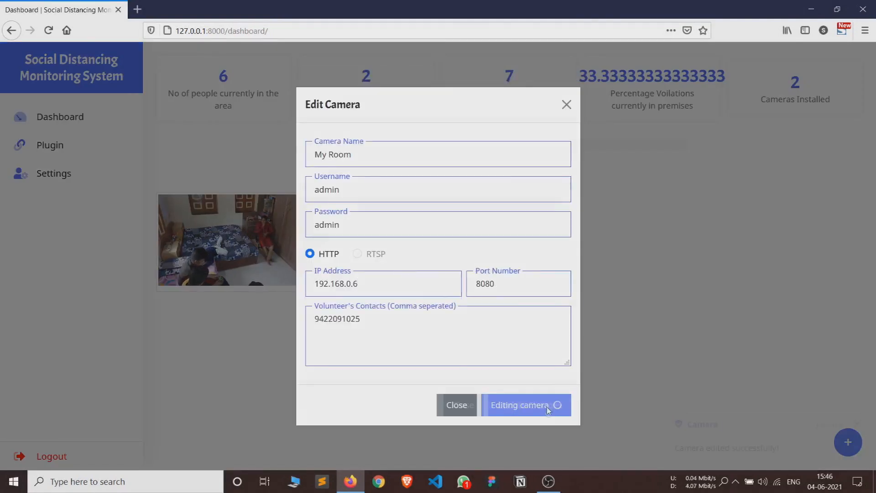
{"action": "left_click", "coordinate": [524, 404]}
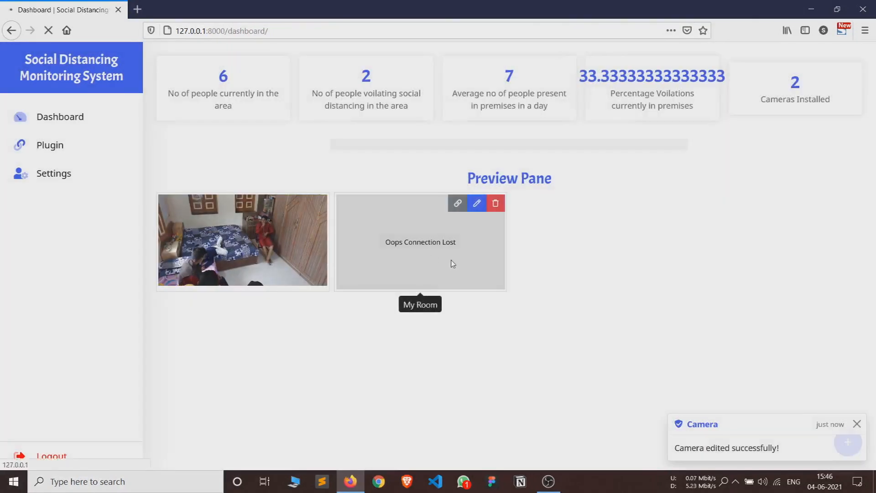
{"action": "left_click", "coordinate": [494, 202]}
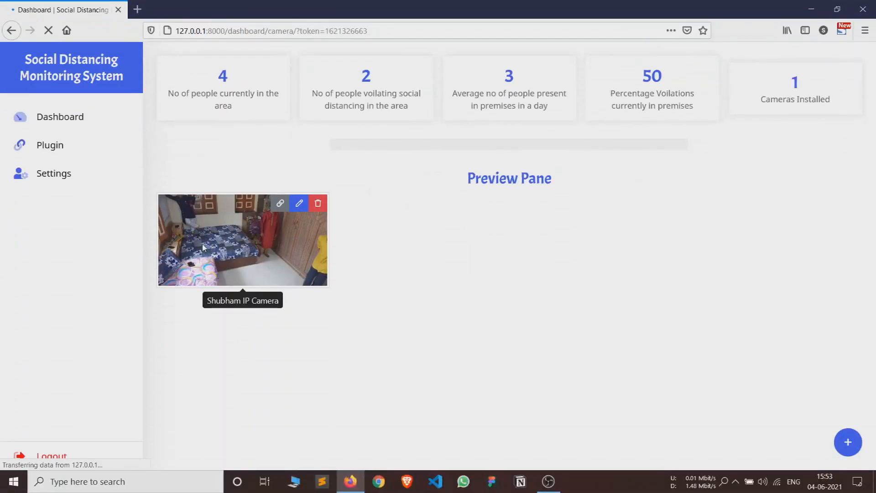
- Open Shubham IP Camera's detail page with live person-detection feed and stats
{"action": "left_click", "coordinate": [243, 239]}
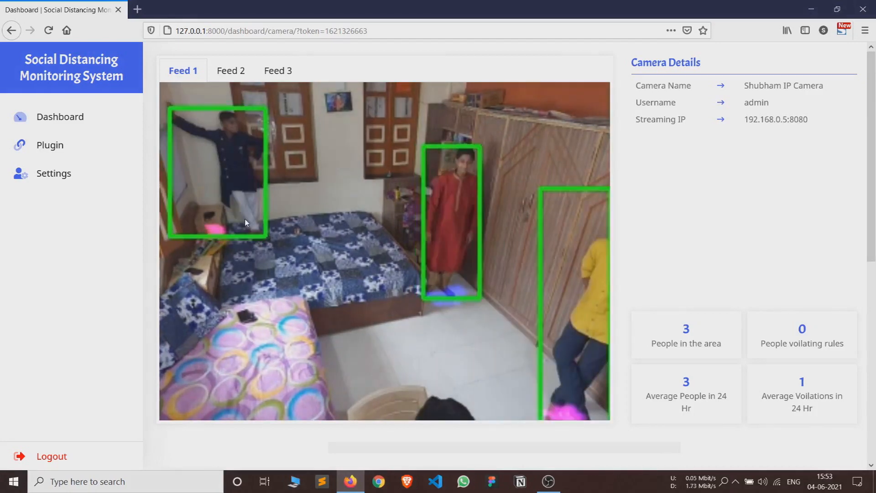
- View Feed 2's red distance circles, then the Feed 3 heatmap
{"action": "left_click", "coordinate": [230, 71]}
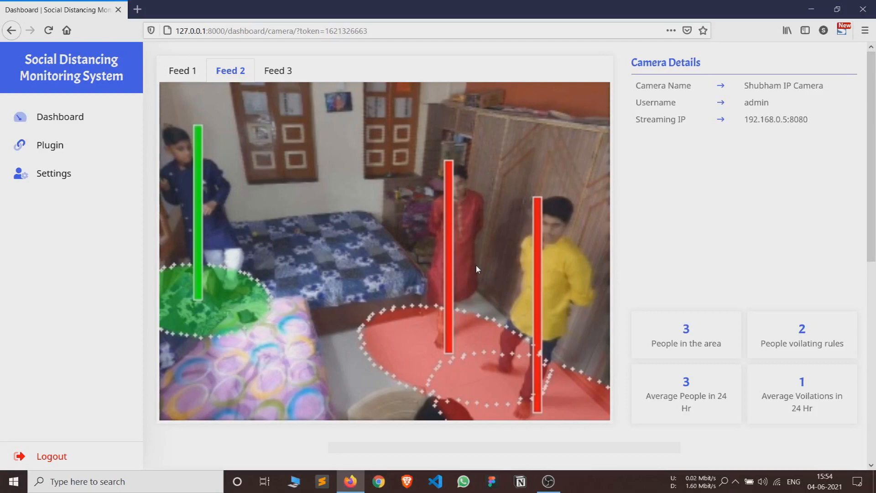
{"action": "left_click", "coordinate": [277, 70]}
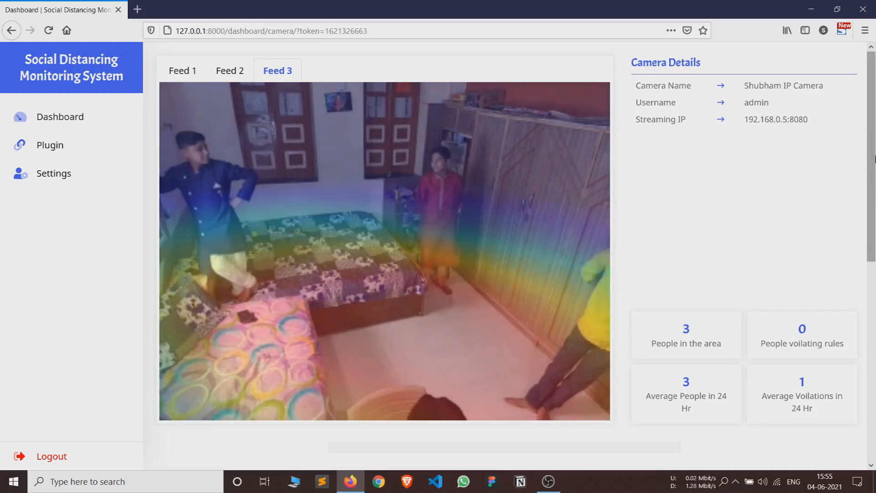
- Scroll below the heatmap to the 24-hour and last-week people/violator charts
{"action": "scroll", "scroll_direction": "down", "scroll_amount": 3}
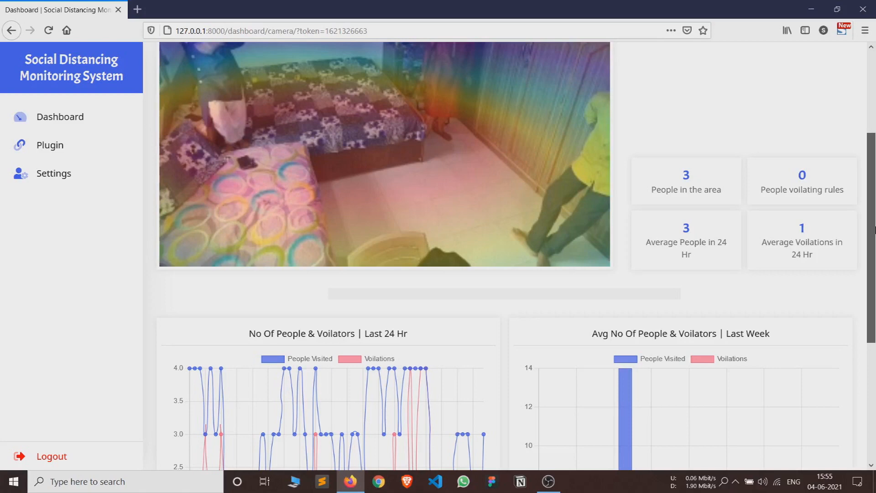
{"action": "scroll", "scroll_direction": "down", "scroll_amount": 3}
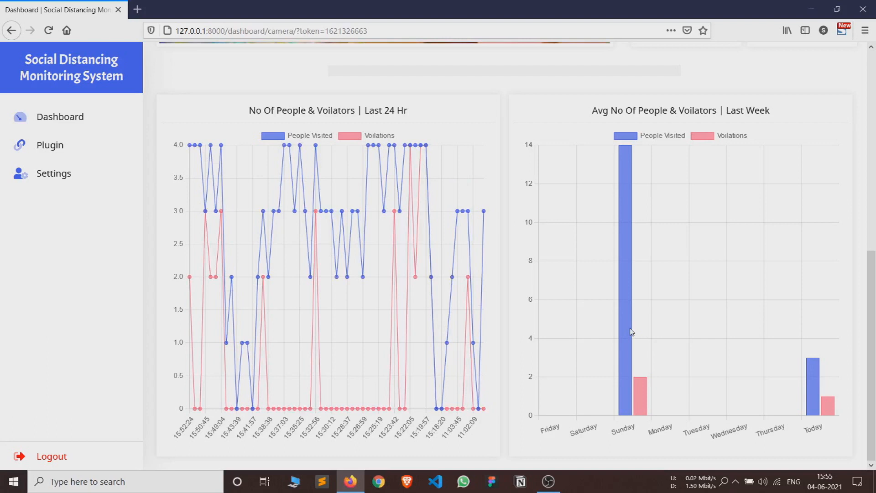
{"action": "mouse_move", "coordinate": [629, 331]}
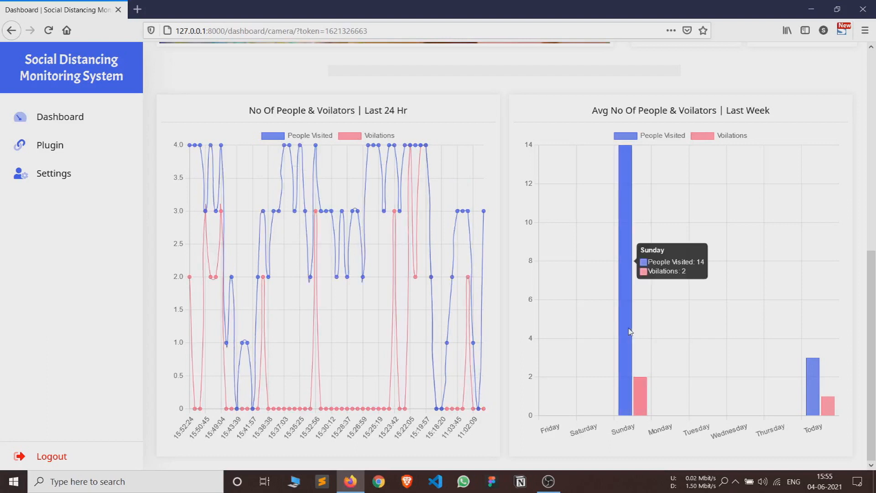
{"action": "mouse_move", "coordinate": [679, 389]}
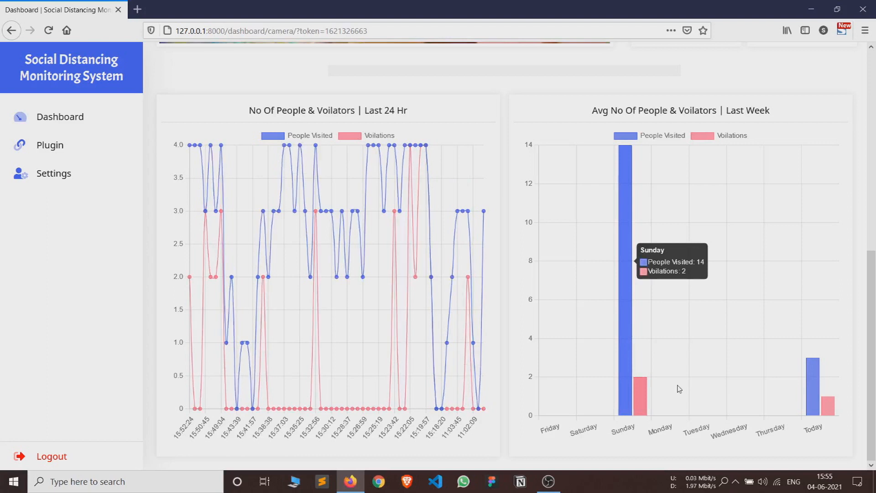
{"action": "mouse_move", "coordinate": [812, 389]}
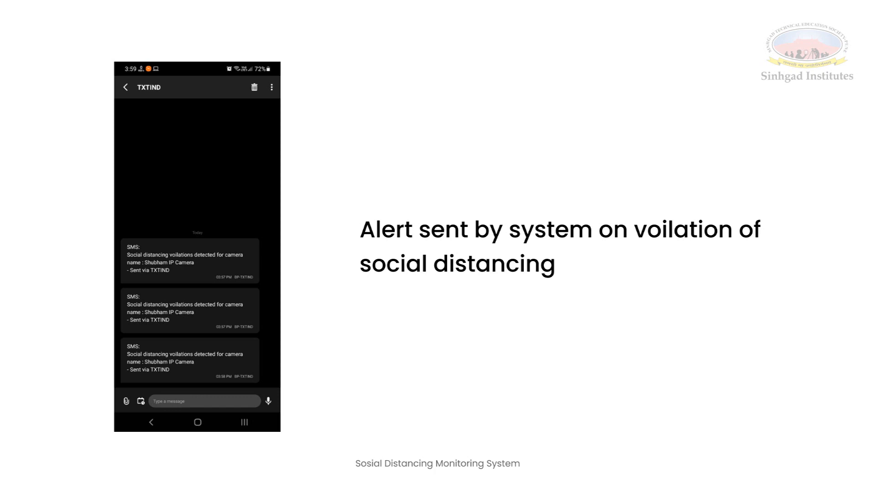
- Advance past the SMS violation-alert slide to the integration page
{"action": "key", "text": "Right"}
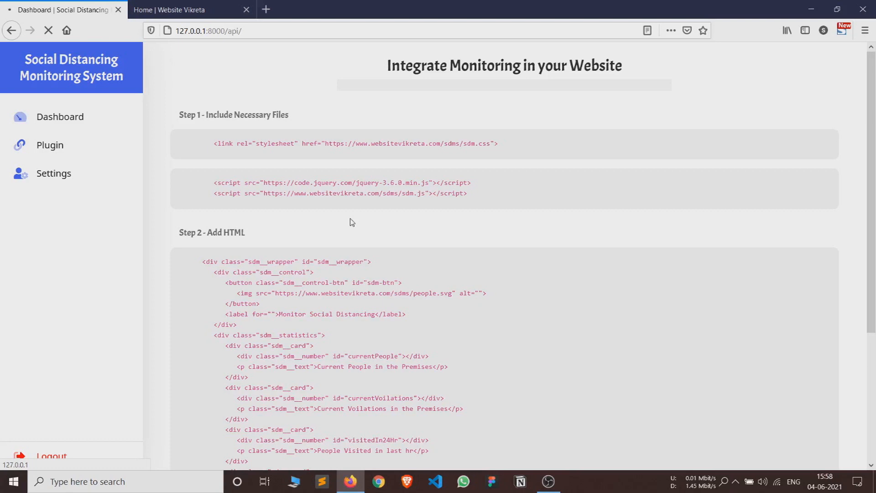
- Scroll through the website integration steps and embed HTML code
{"action": "scroll", "scroll_direction": "down", "scroll_amount": 3}
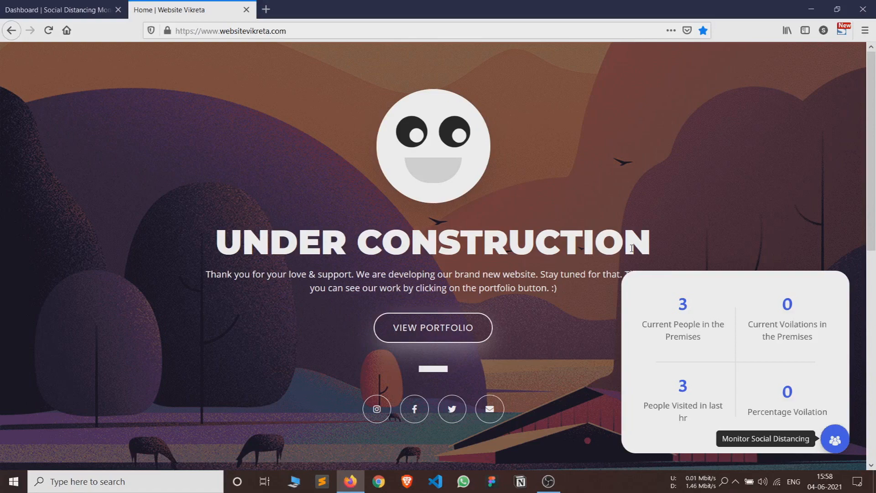
- Scroll through the embedded widget's people, violations and hourly visitor stats
{"action": "scroll", "scroll_direction": "down", "scroll_amount": 3}
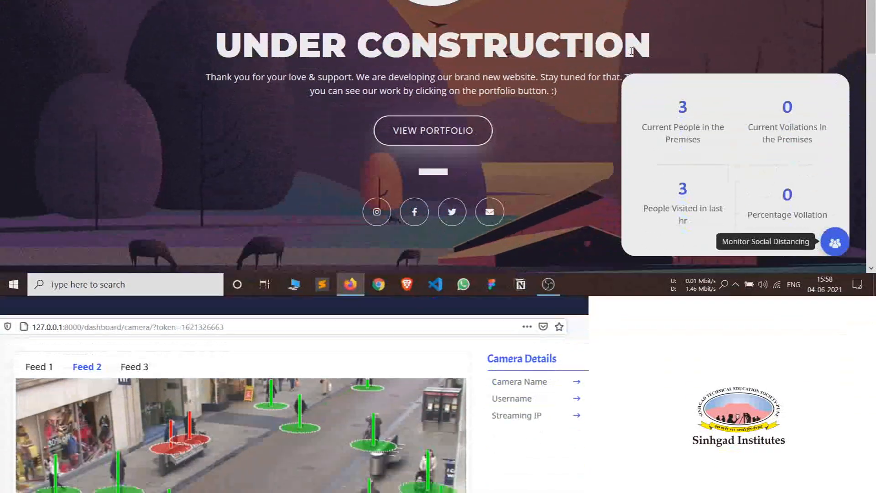
{"action": "scroll", "scroll_direction": "down", "scroll_amount": 3}
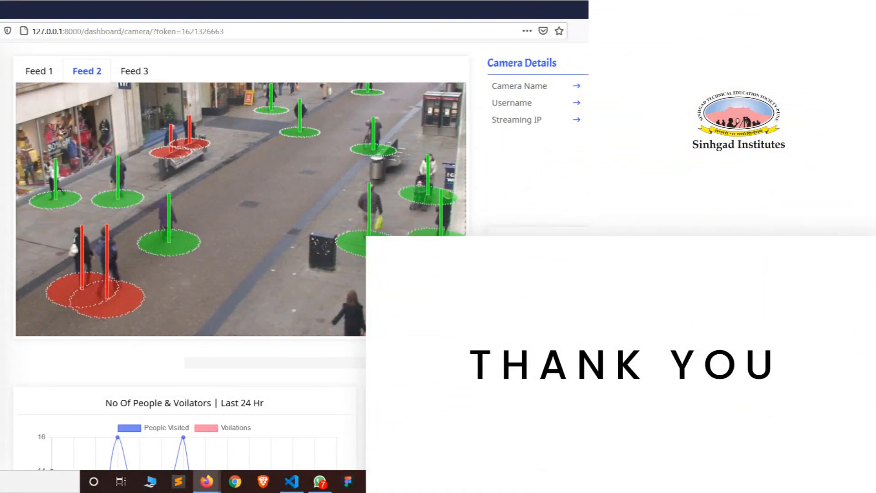